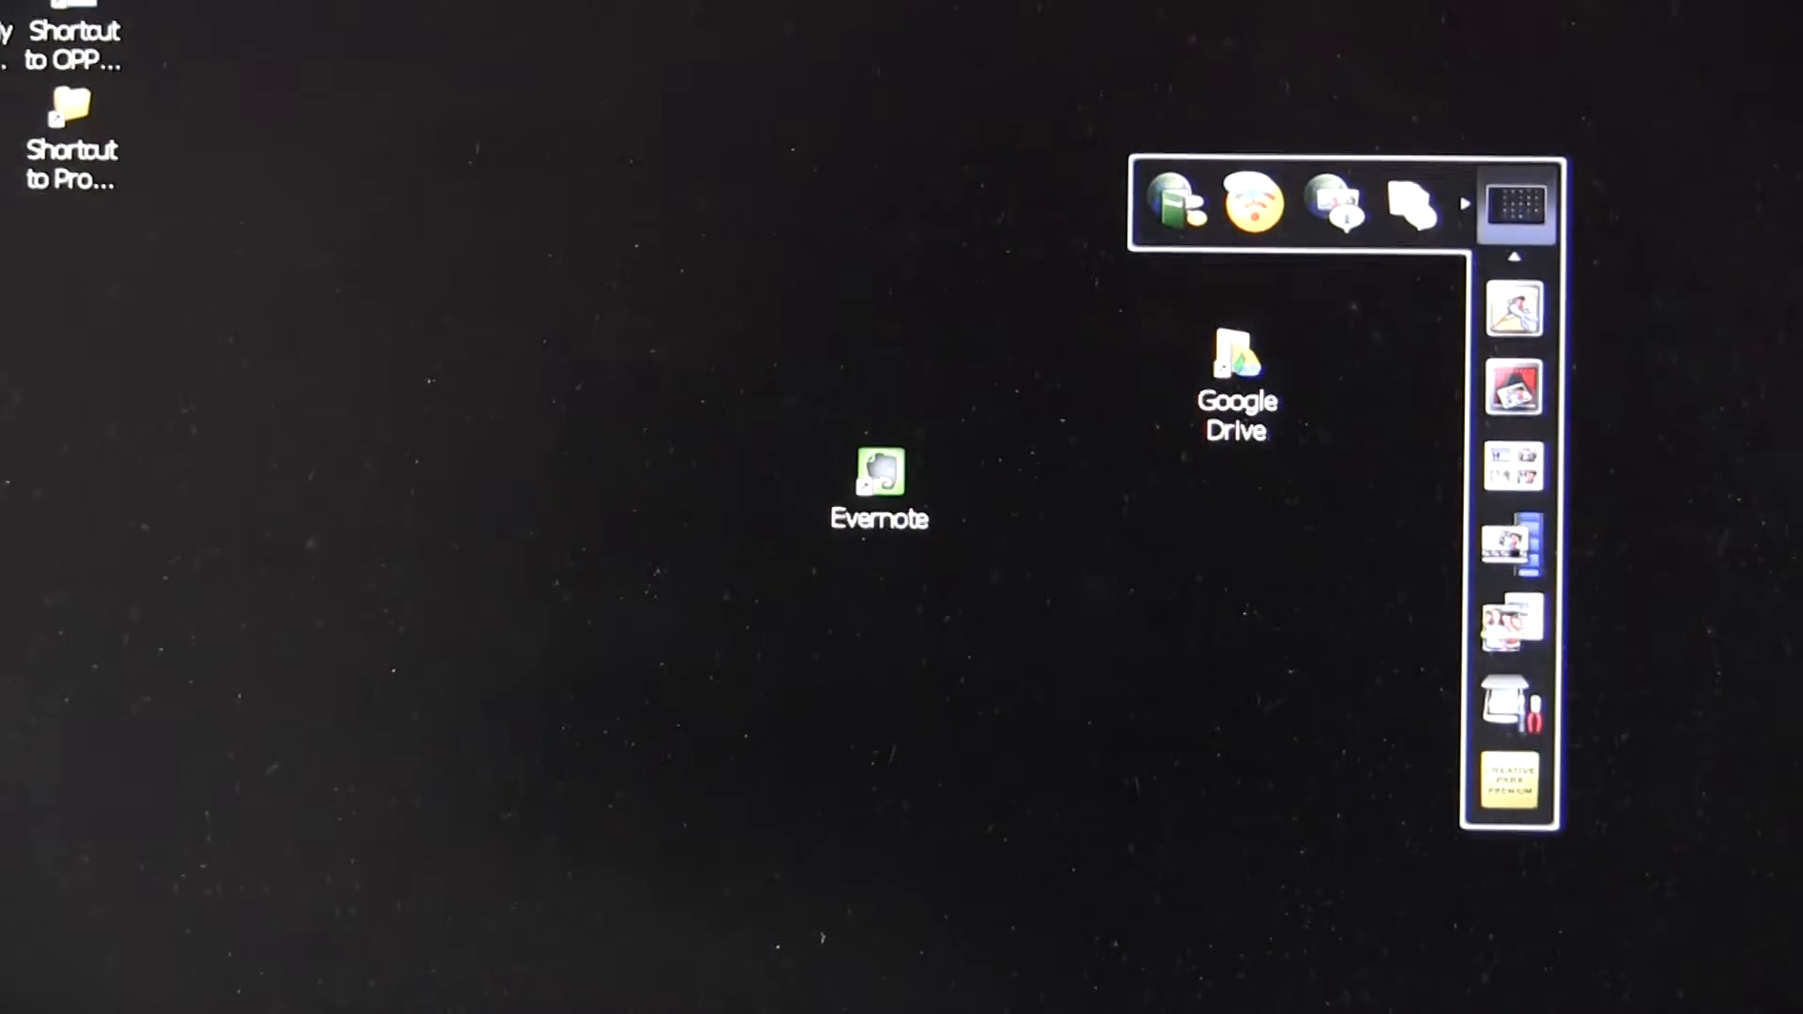
- Open the Google Drive desktop folder showing the scanned IMG_20130422_0010.pdf
{"action": "double_click", "coordinate": [1236, 359]}
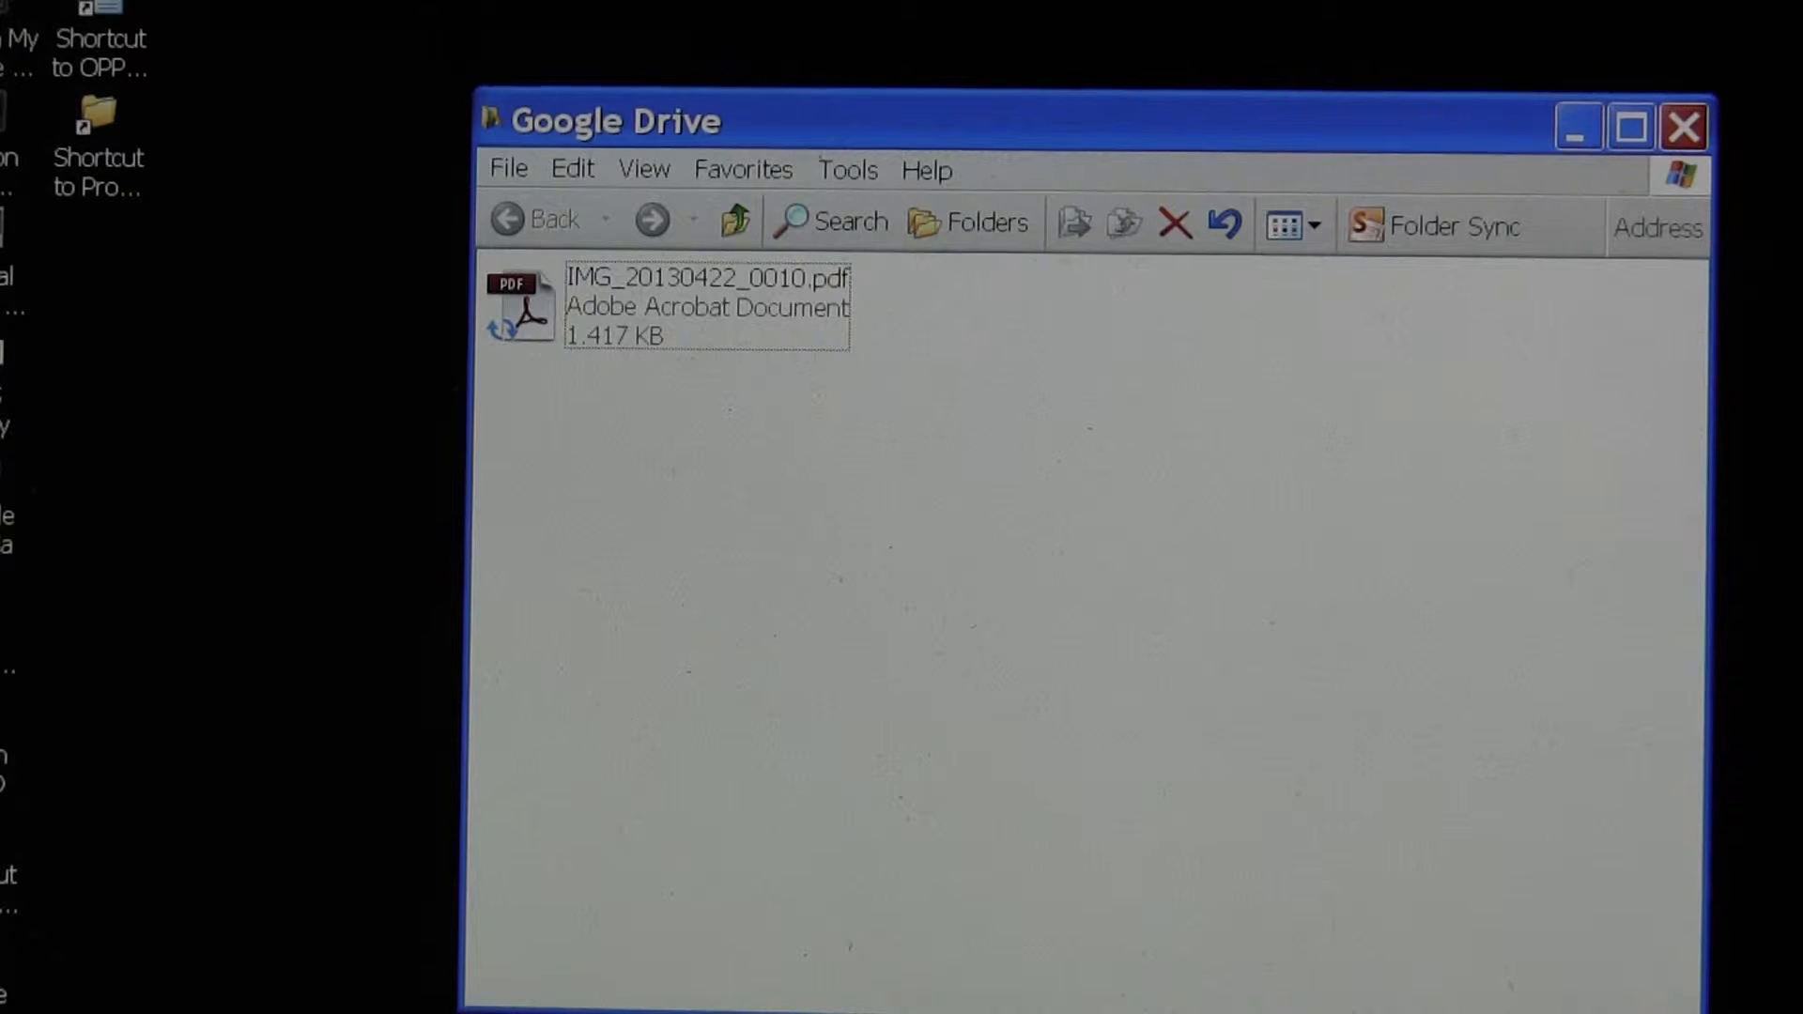